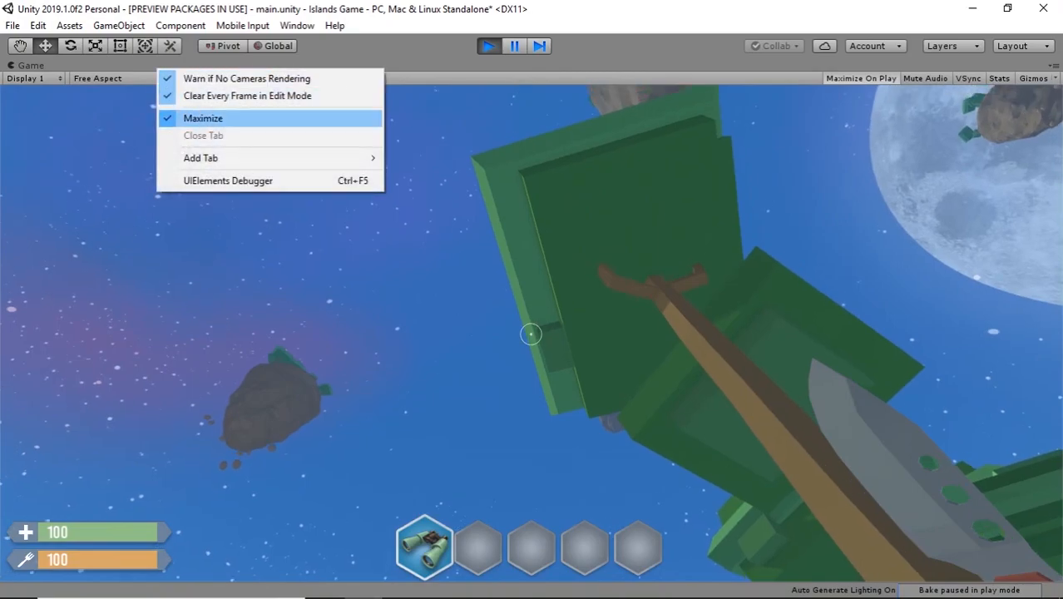
Turn off Maximize on Play so the Game view stays normal size during play.
{"action": "left_click", "coordinate": [202, 118]}
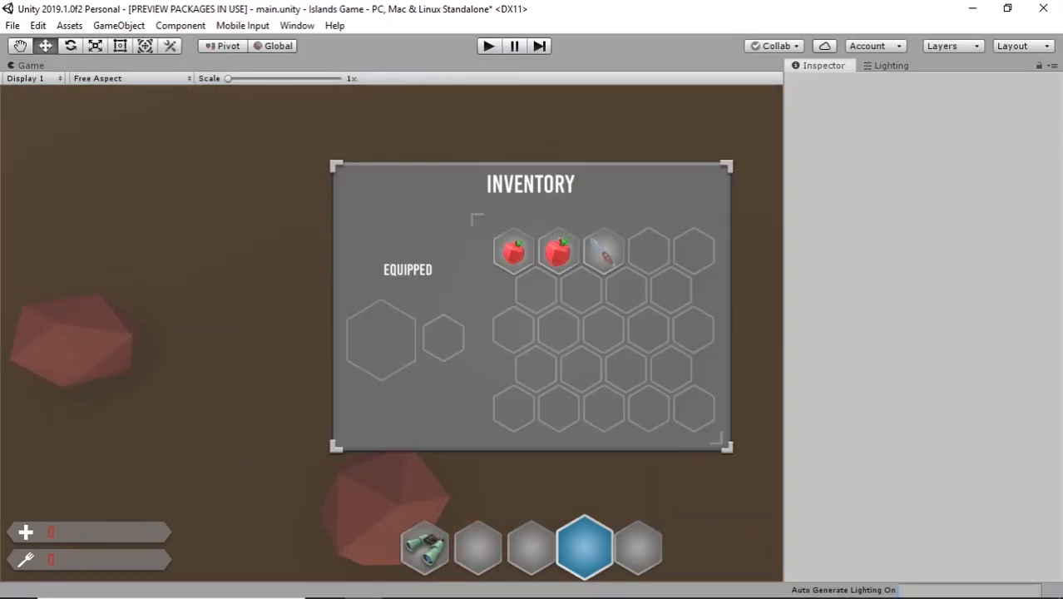
Add an inventoryOpened check to PlayerSetup's raycast condition in Visual Studio.
{"action": "key", "text": "alt+tab"}
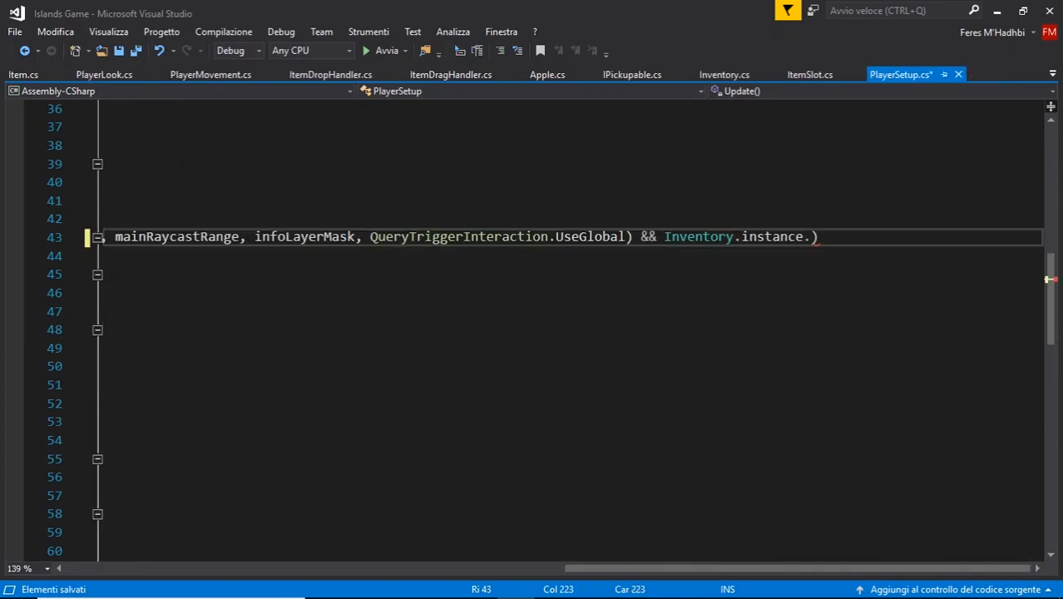
{"action": "type", "text": "inventoryOpened"}
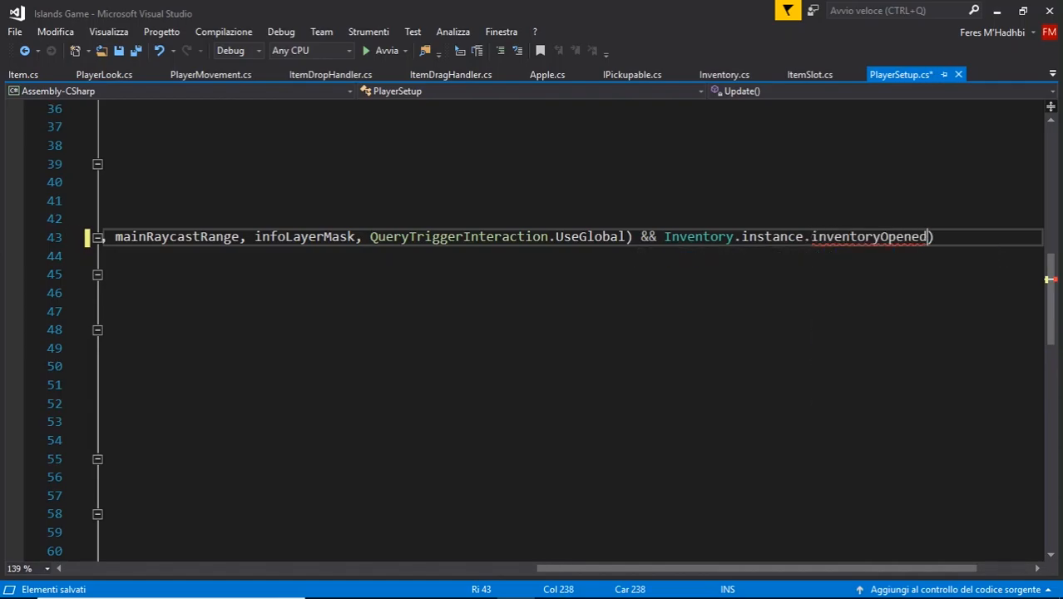
{"action": "double_click", "coordinate": [697, 236]}
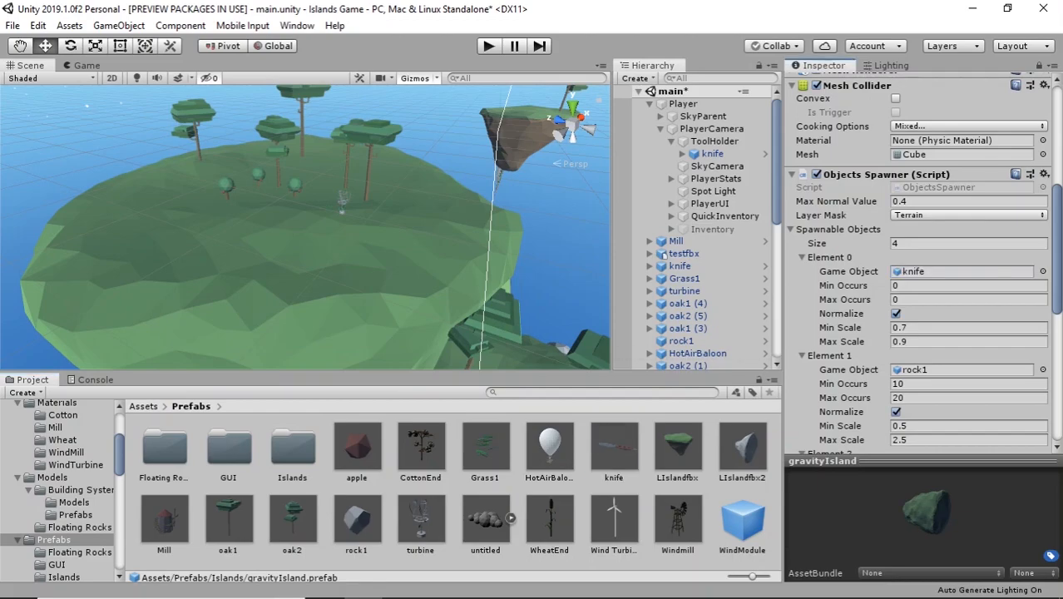
Select the knife's Min Occurs field in Objects Spawner, then start Play mode.
{"action": "left_click", "coordinate": [967, 285]}
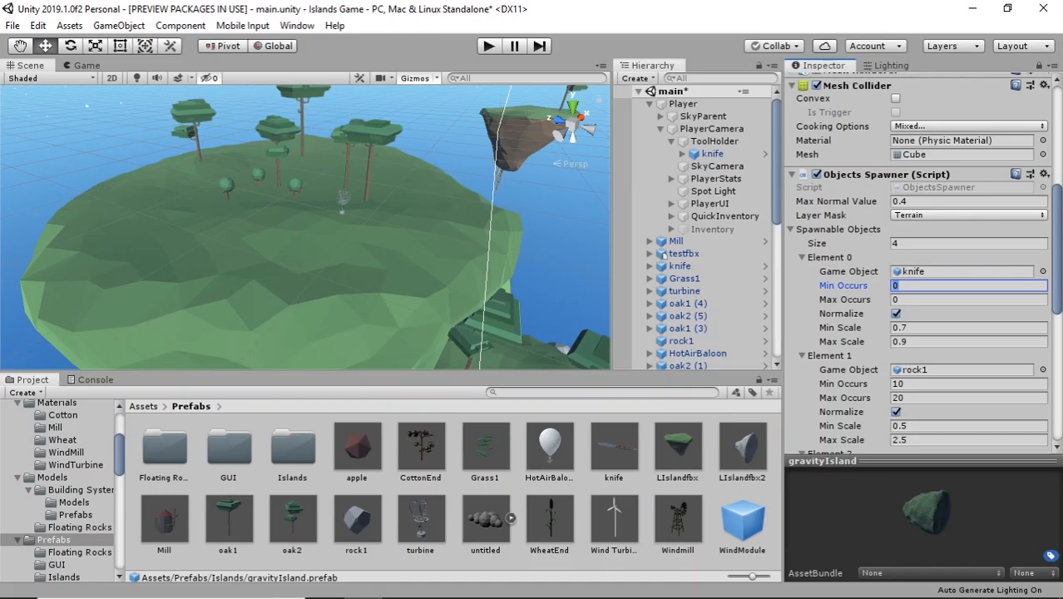
{"action": "left_click", "coordinate": [487, 45]}
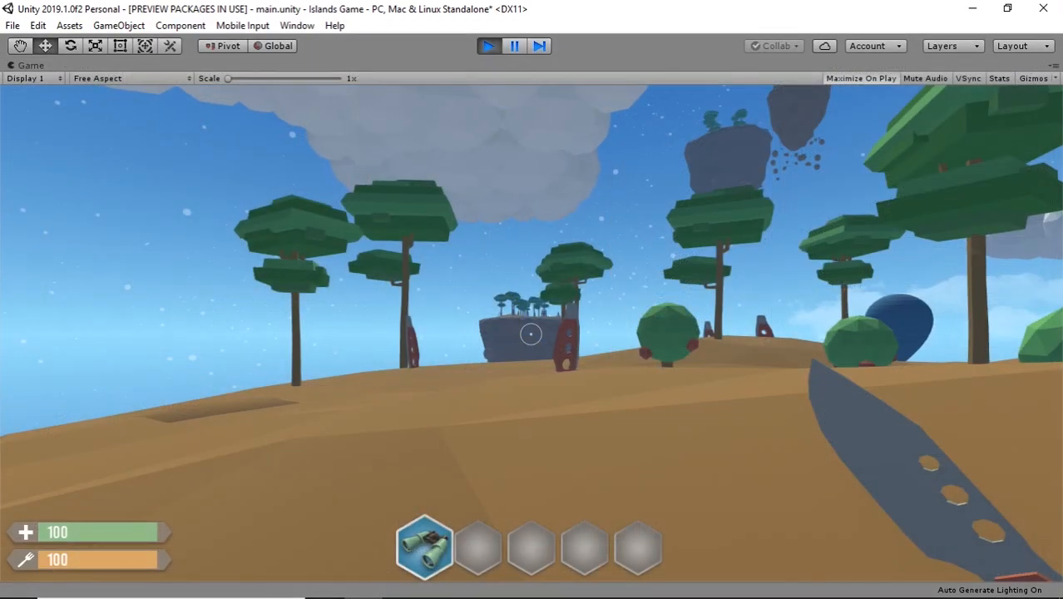